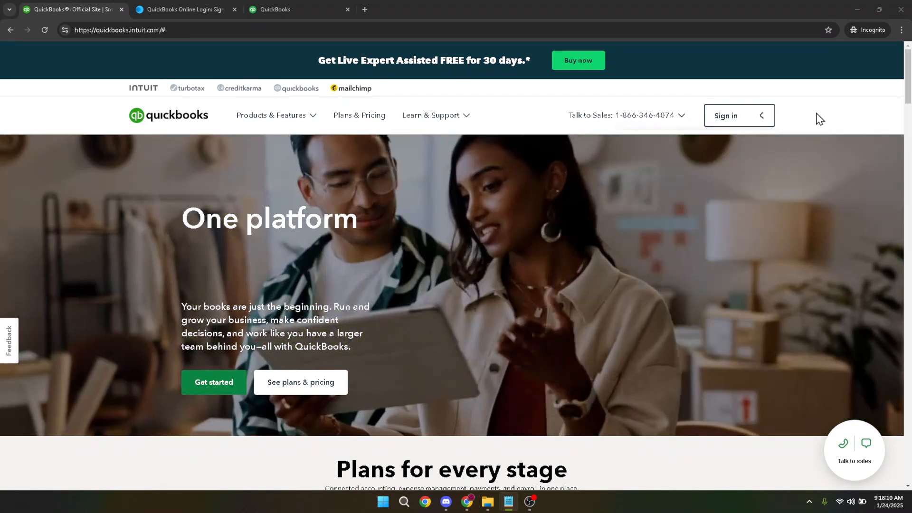
Sign in on the Intuit login page with the password to reach the company dashboard.
click(739, 115)
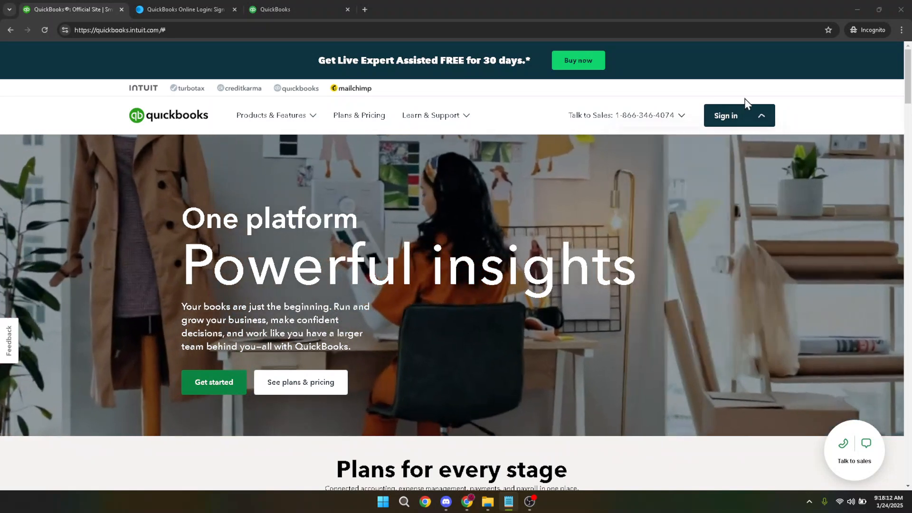
click(739, 115)
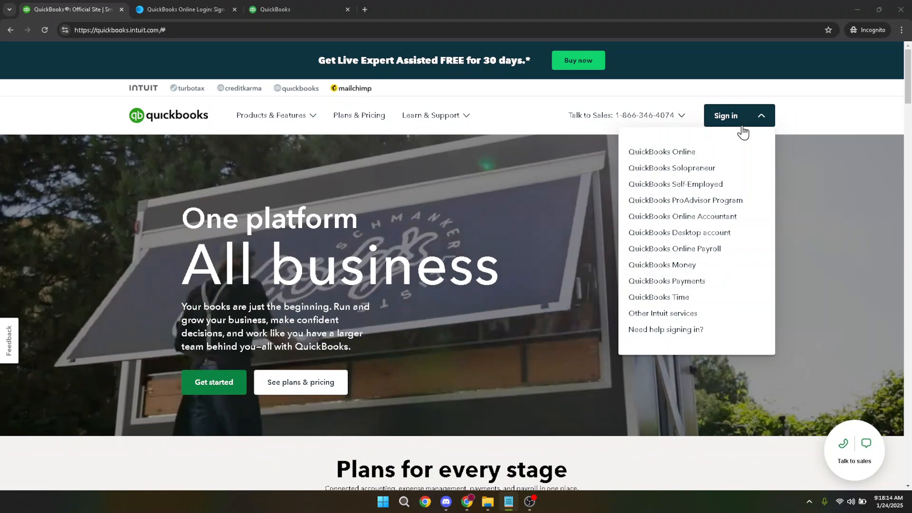
mouse_move(661, 152)
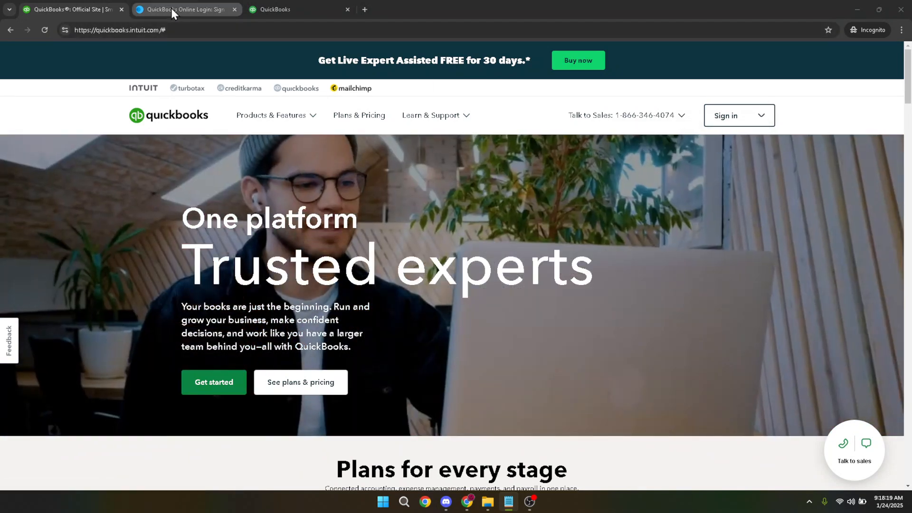
click(183, 9)
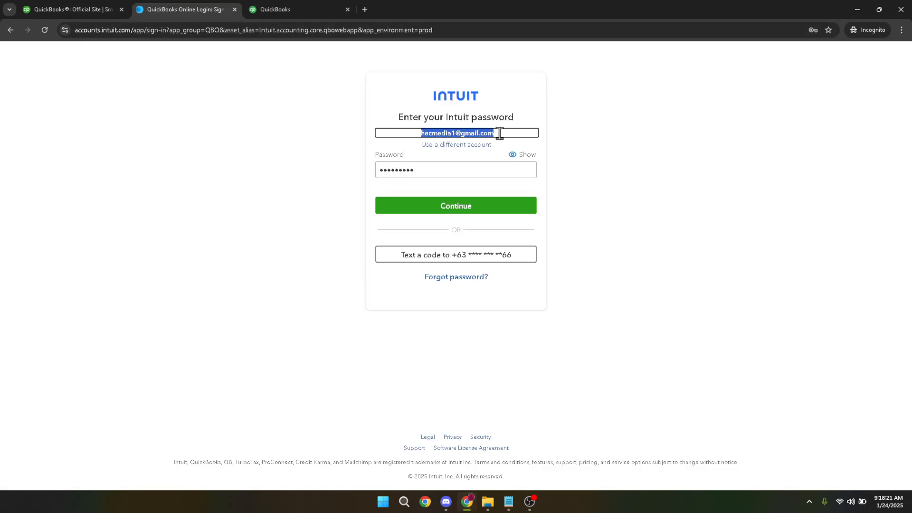
click(455, 169)
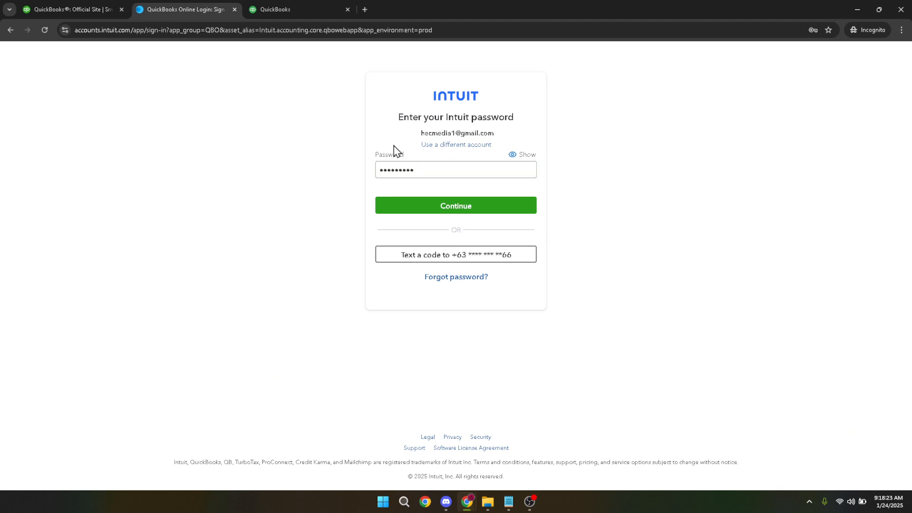
mouse_move(471, 209)
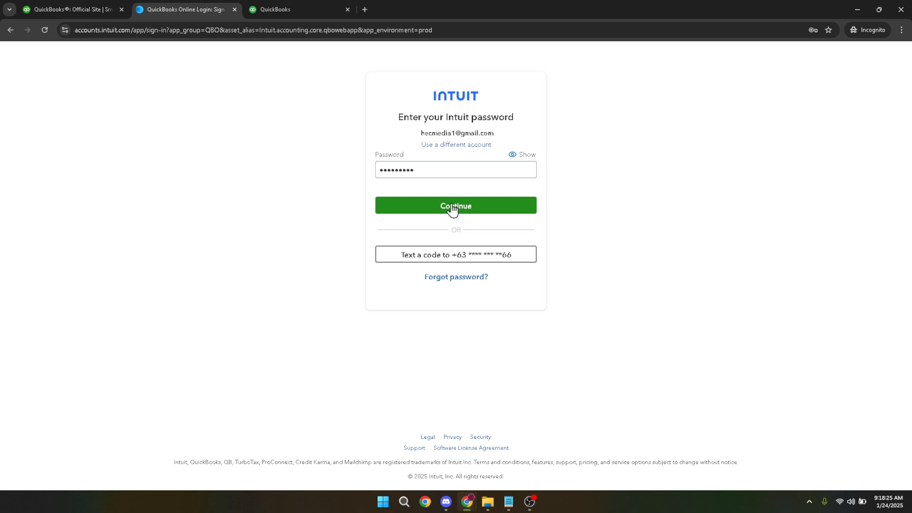
click(455, 206)
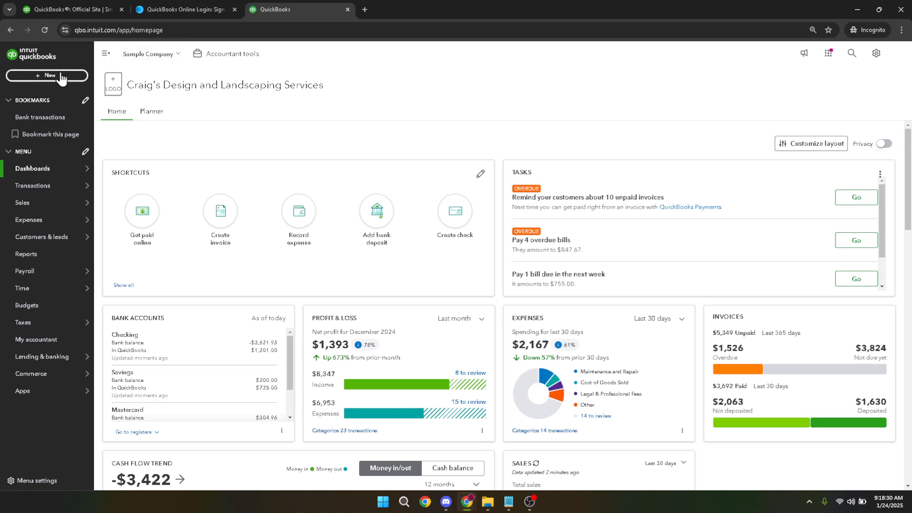
Start a new Journal entry from the + New menu.
click(47, 76)
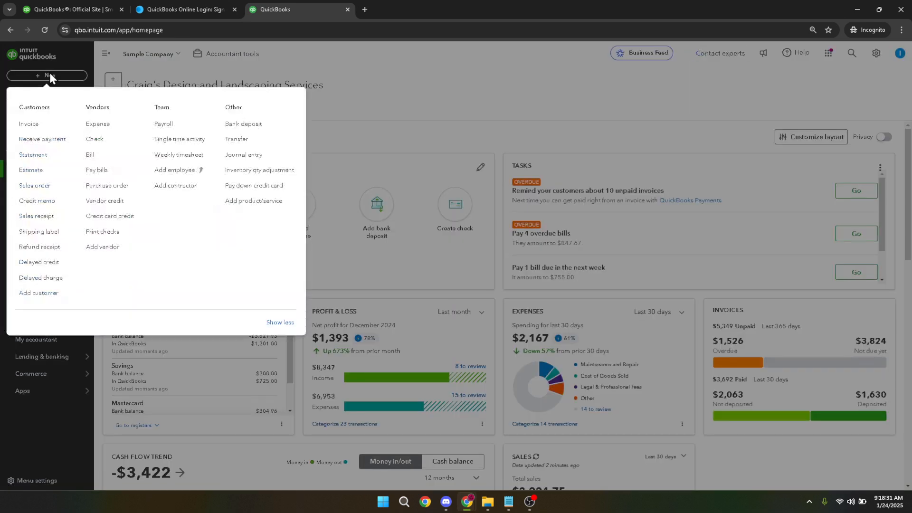
mouse_move(243, 157)
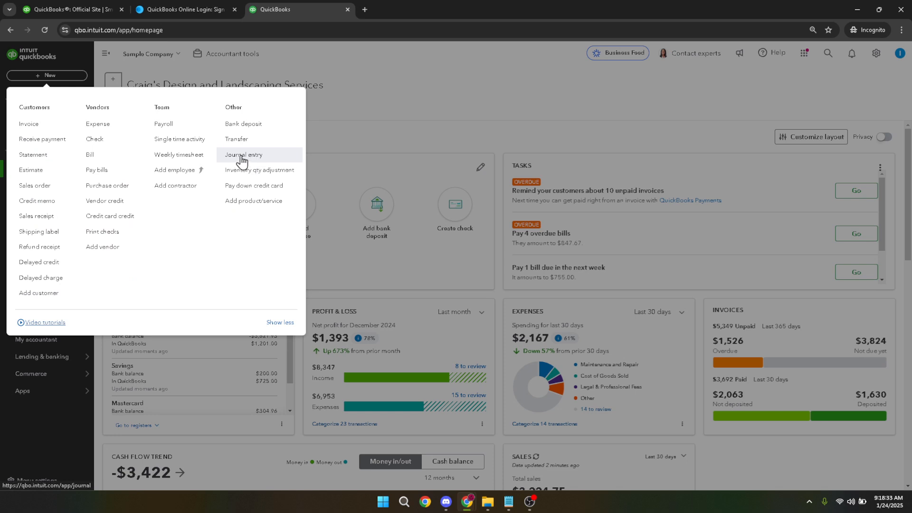
click(244, 155)
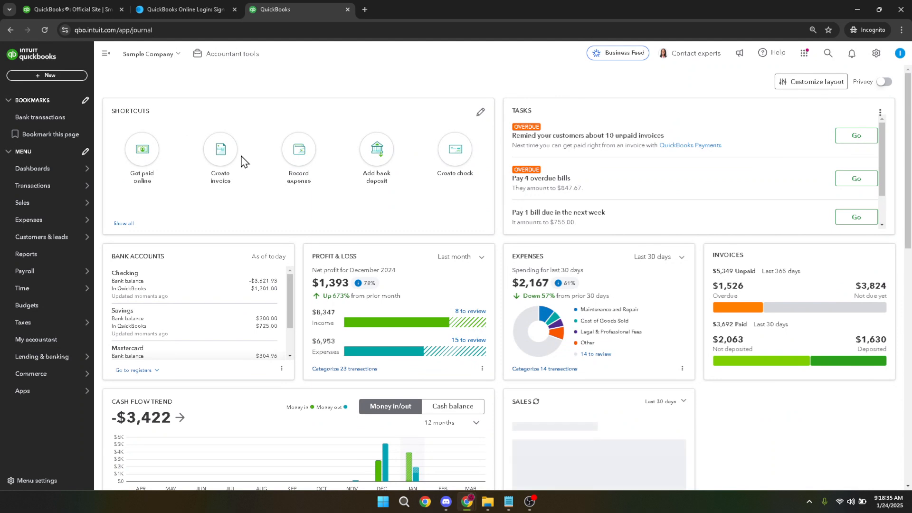
mouse_move(420, 98)
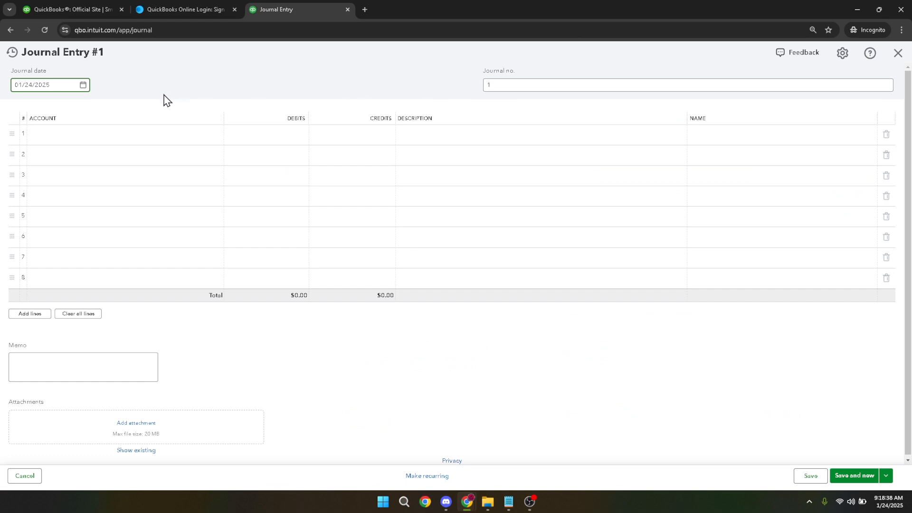
Create a new Payroll Expense account of type Other Current Assets for line 1.
click(116, 134)
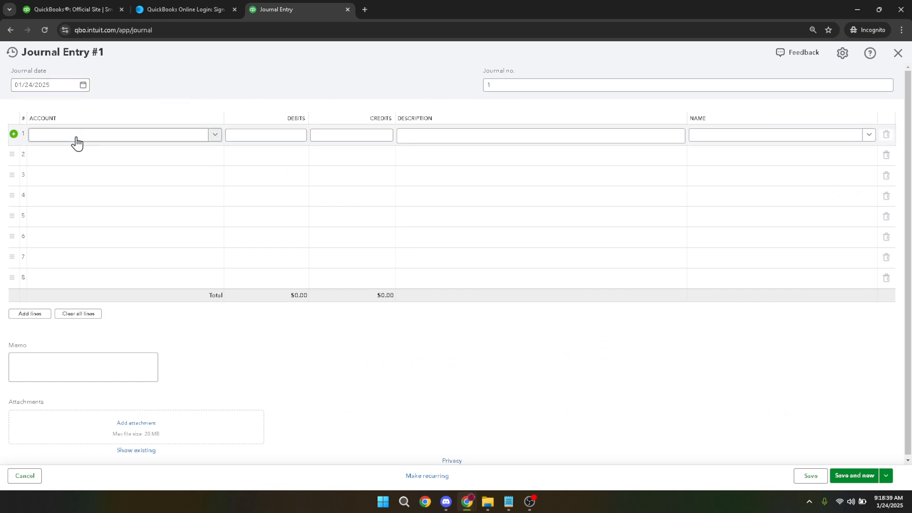
click(120, 133)
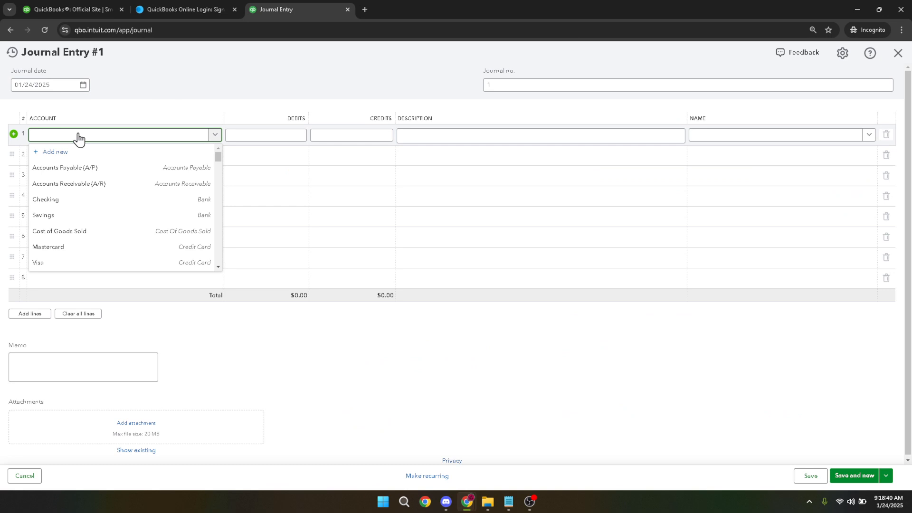
text(Payroll Expense)
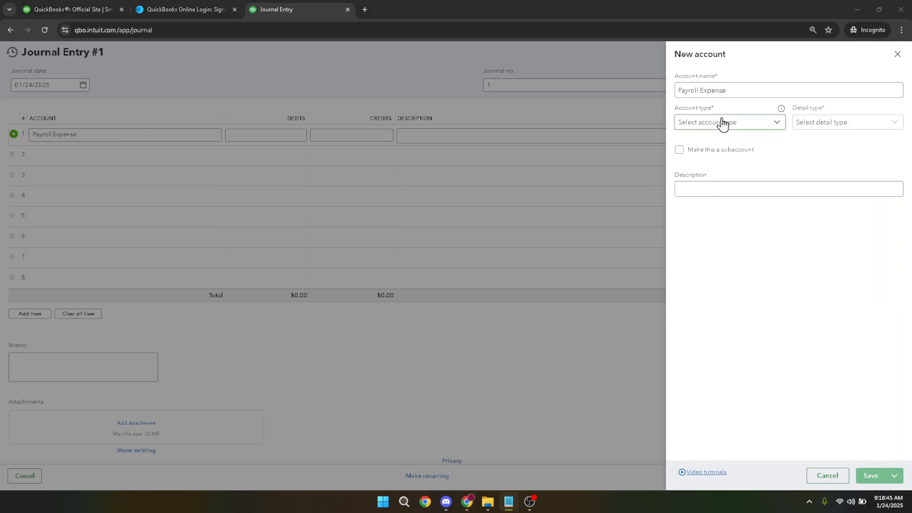
click(728, 121)
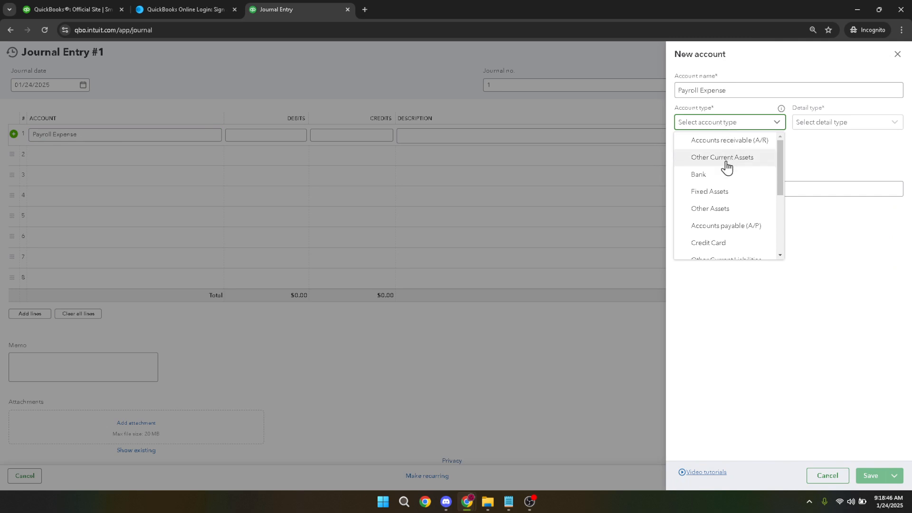
mouse_move(725, 170)
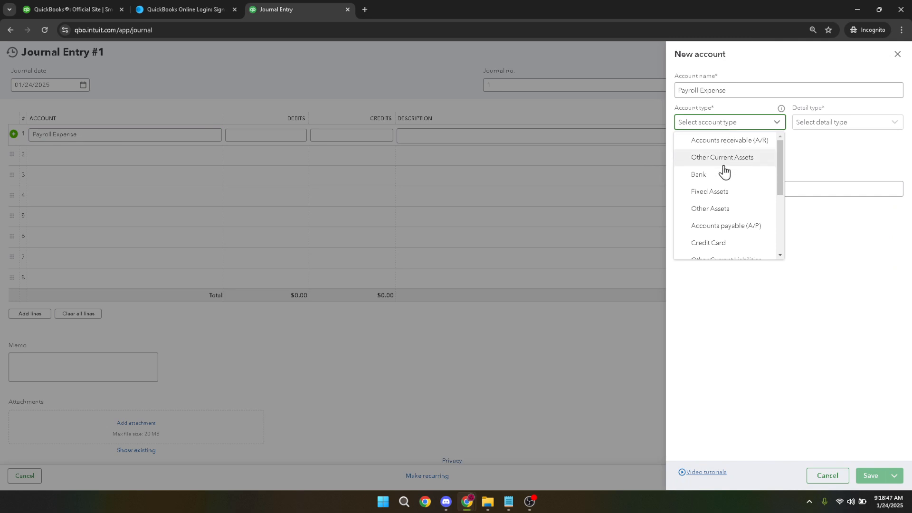
click(722, 157)
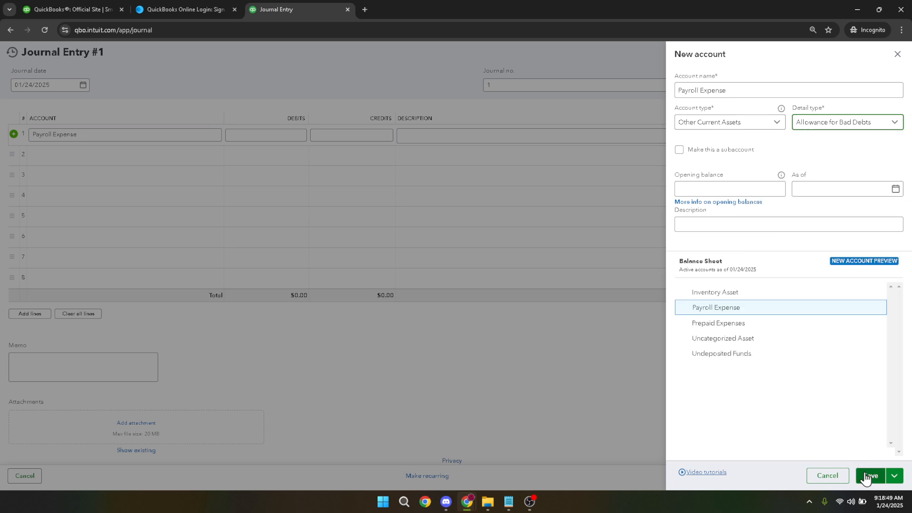
click(869, 474)
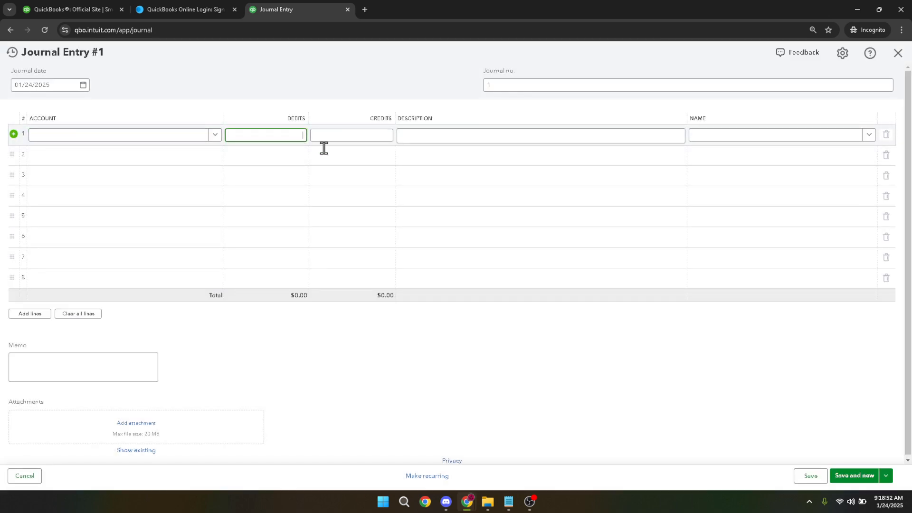
Fill line 1 with the October payroll accrual description, Amy's Bird Sanctuary, and a $1,000 credit.
click(540, 135)
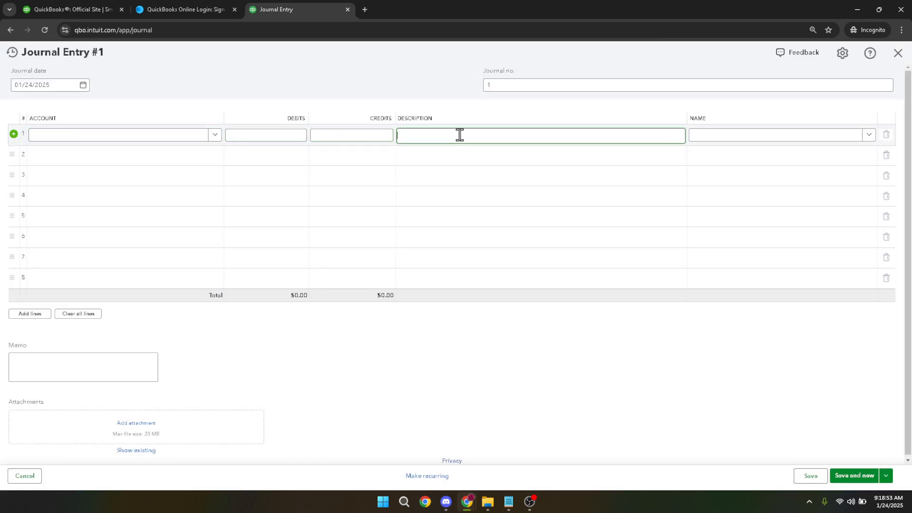
text(Payroll for month of October being accrued for)
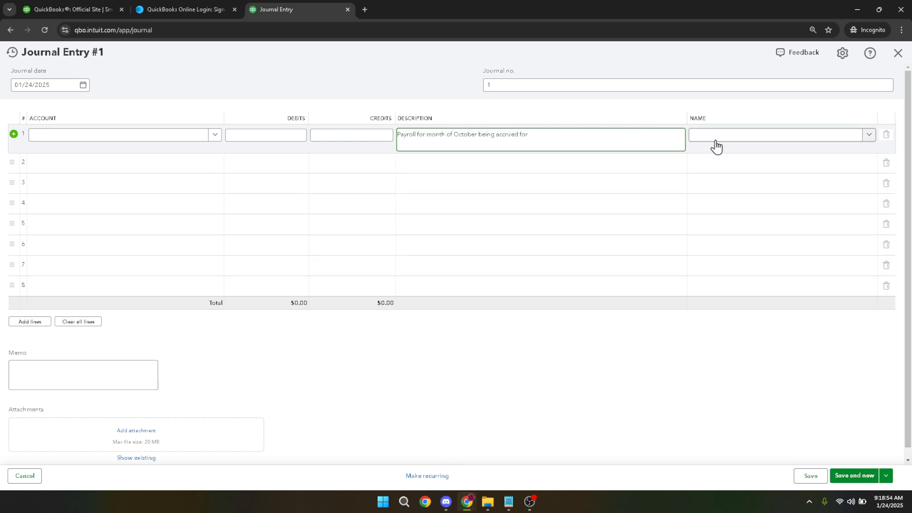
click(776, 134)
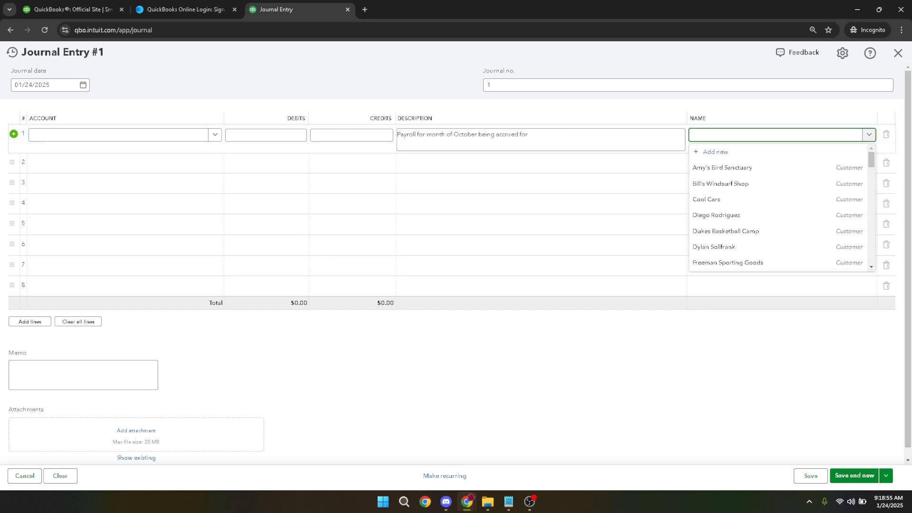
mouse_move(742, 170)
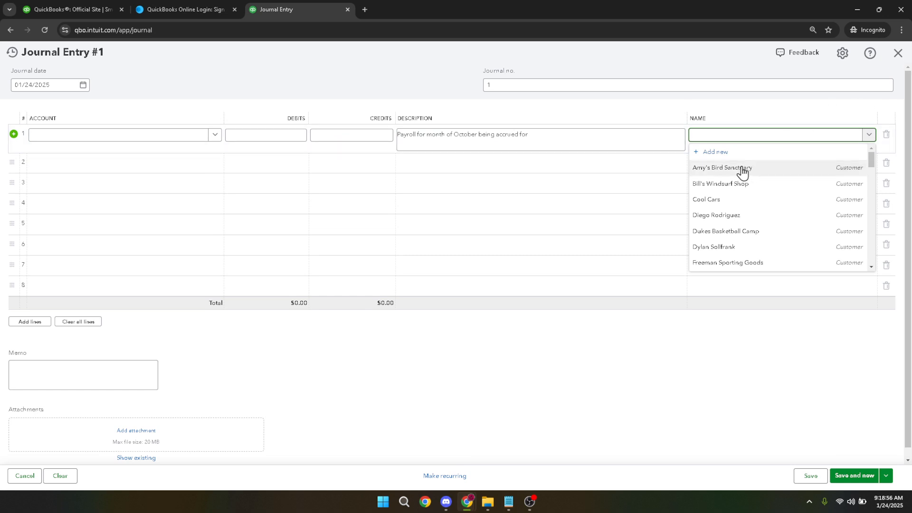
click(722, 167)
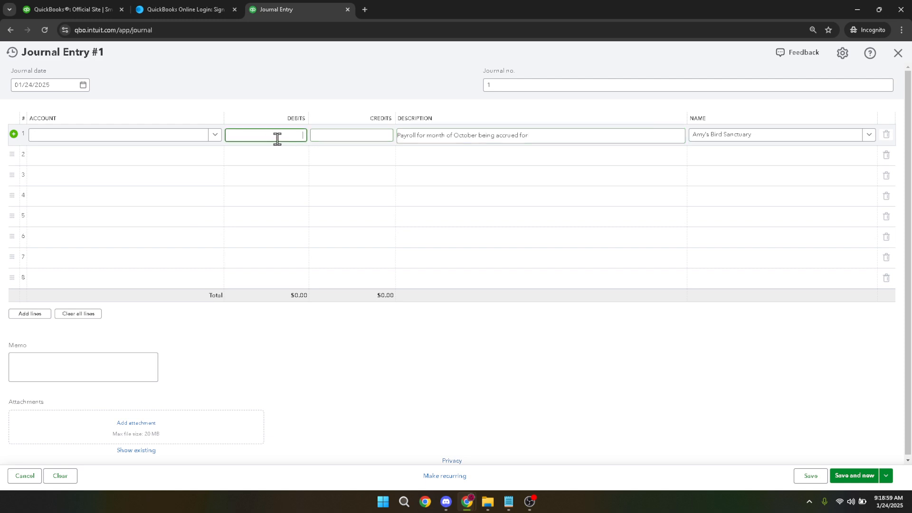
click(352, 135)
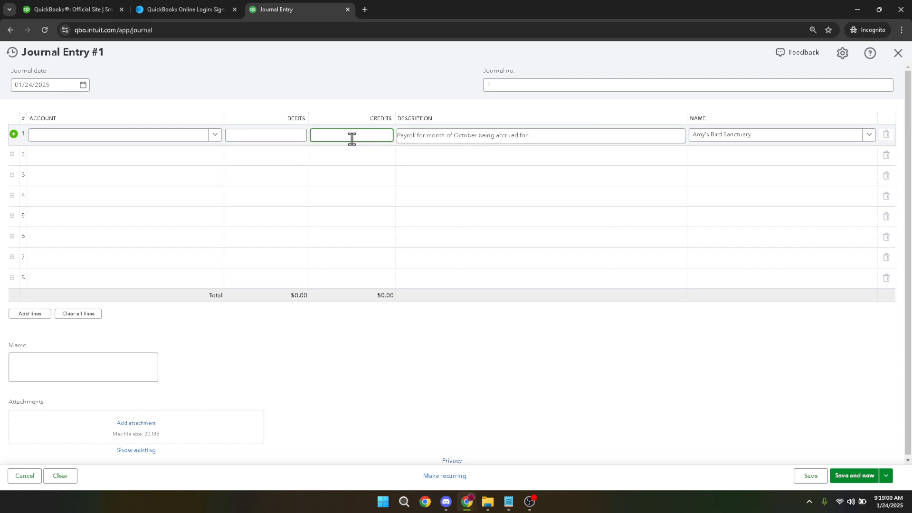
text(100)
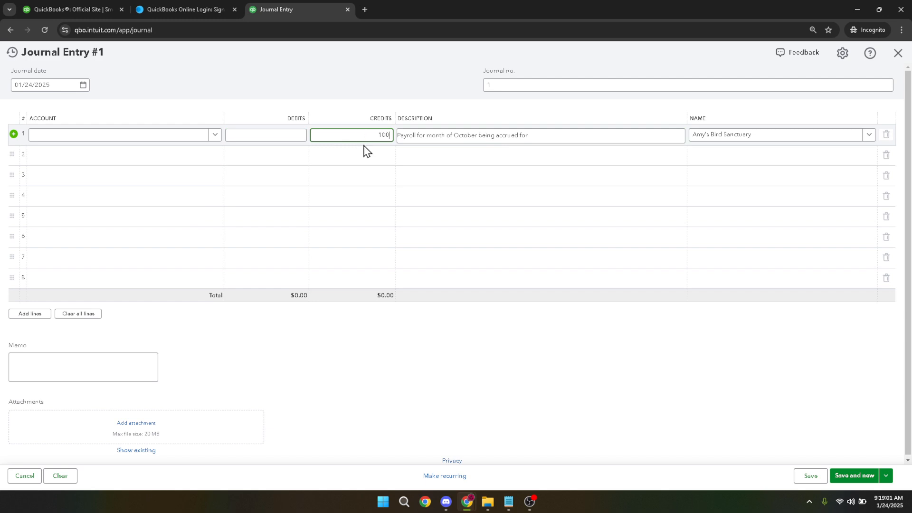
click(123, 155)
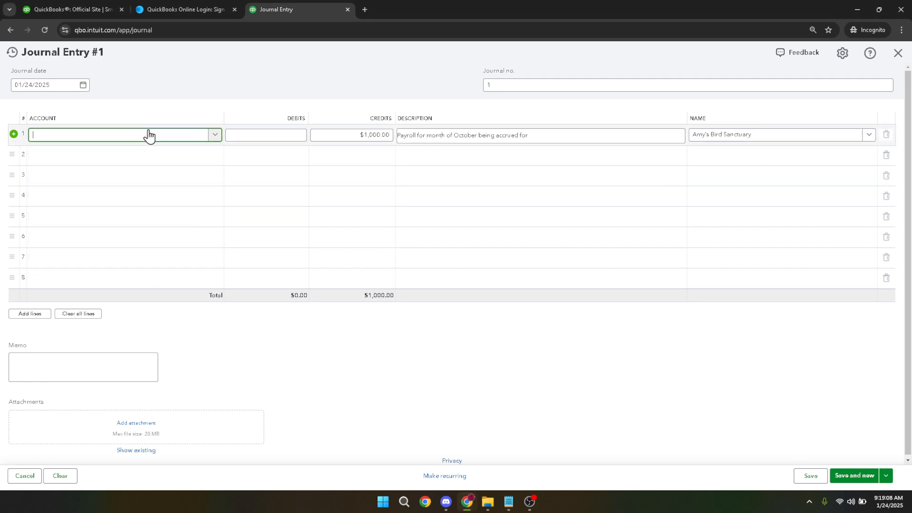
Fill line 2 with the Accrued Expenses account, a $1,000 debit and Amy's Bird Sanctuary.
text(Payroll Expense)
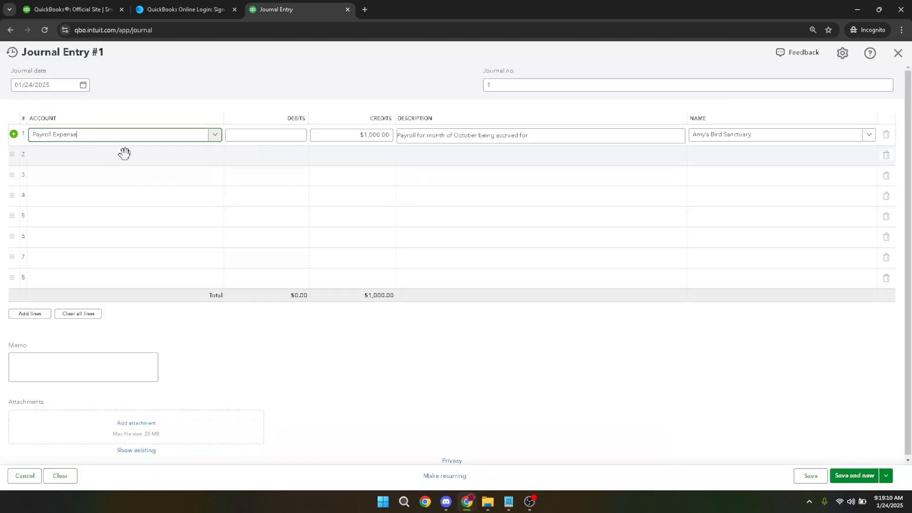
mouse_move(78, 161)
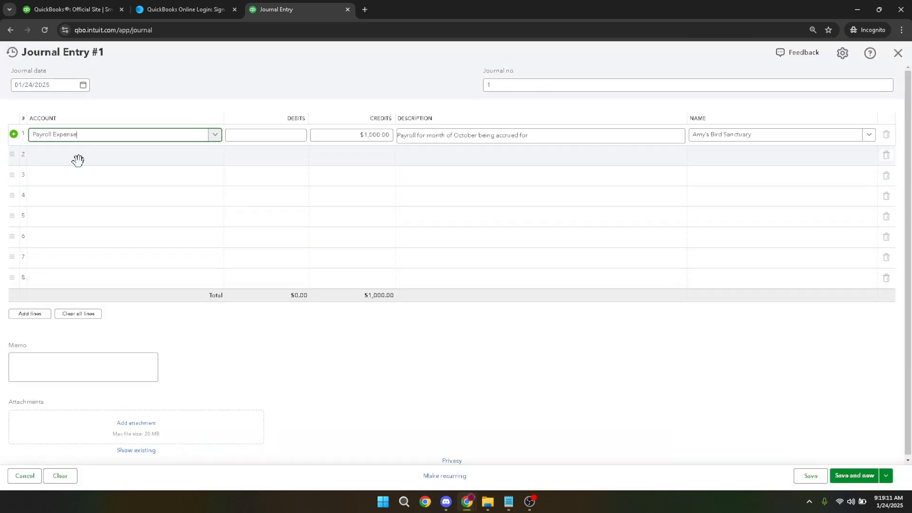
click(116, 155)
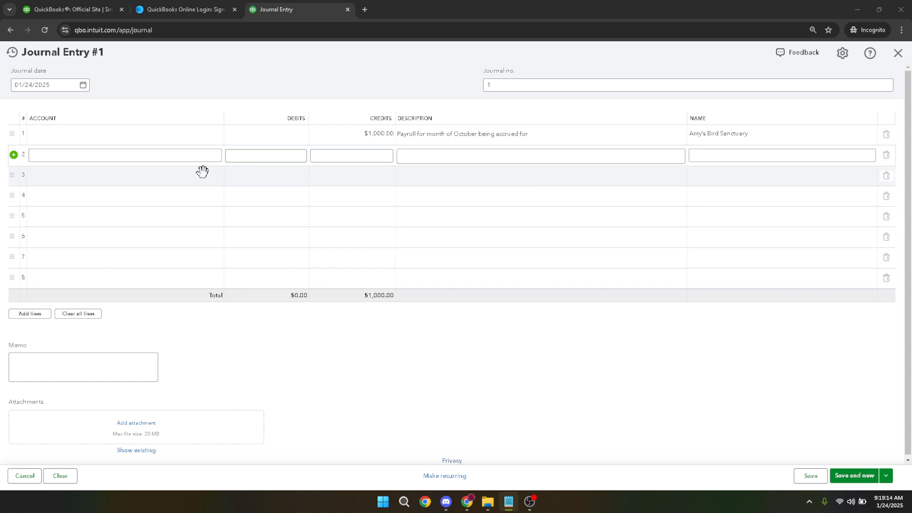
text(Accrued Expenses)
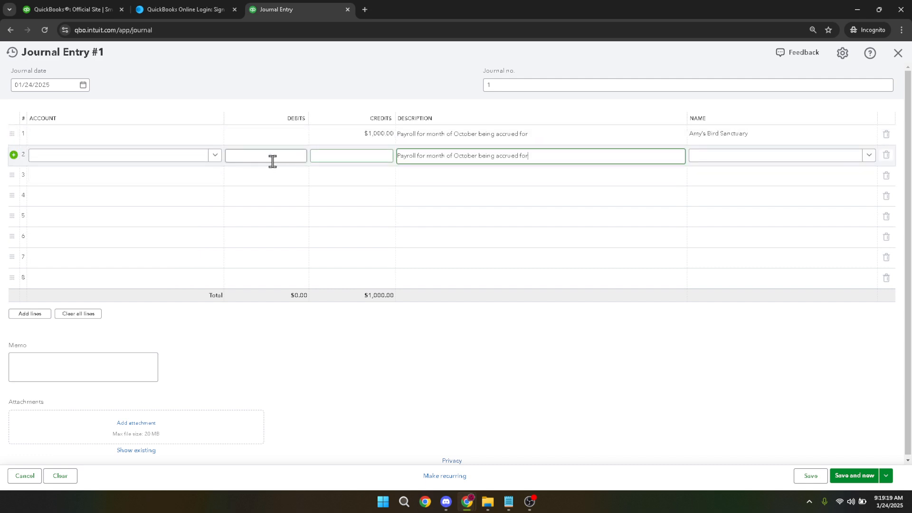
click(265, 155)
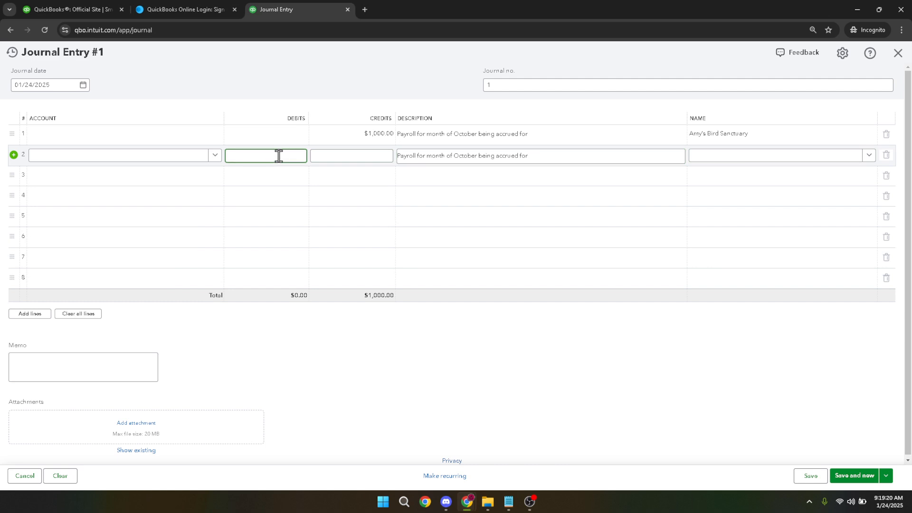
text(1000)
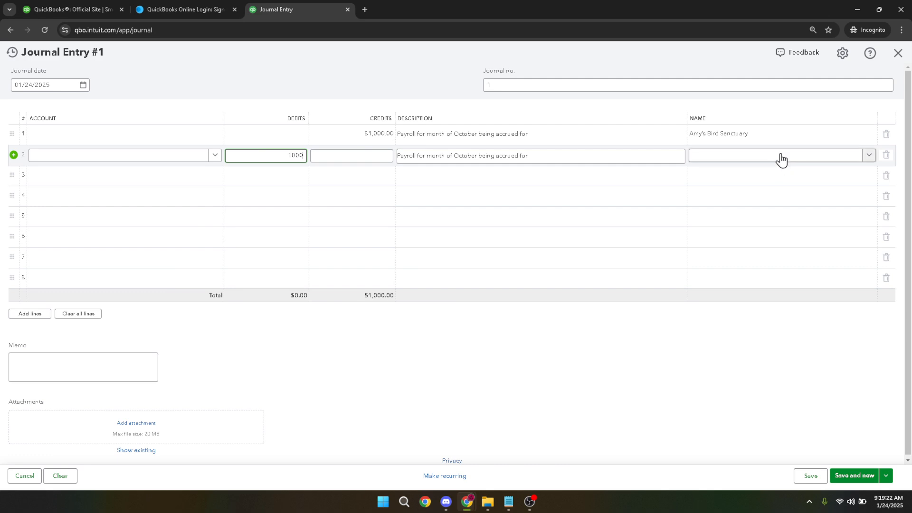
click(779, 155)
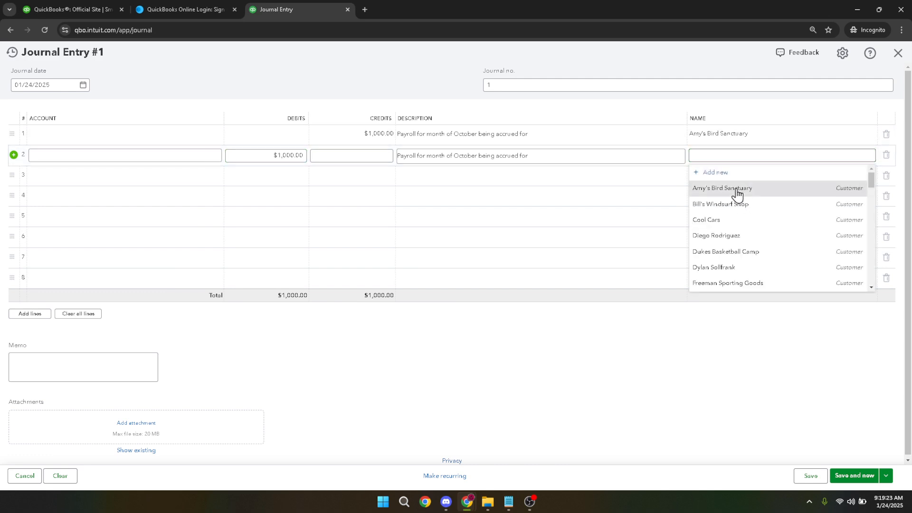
click(722, 188)
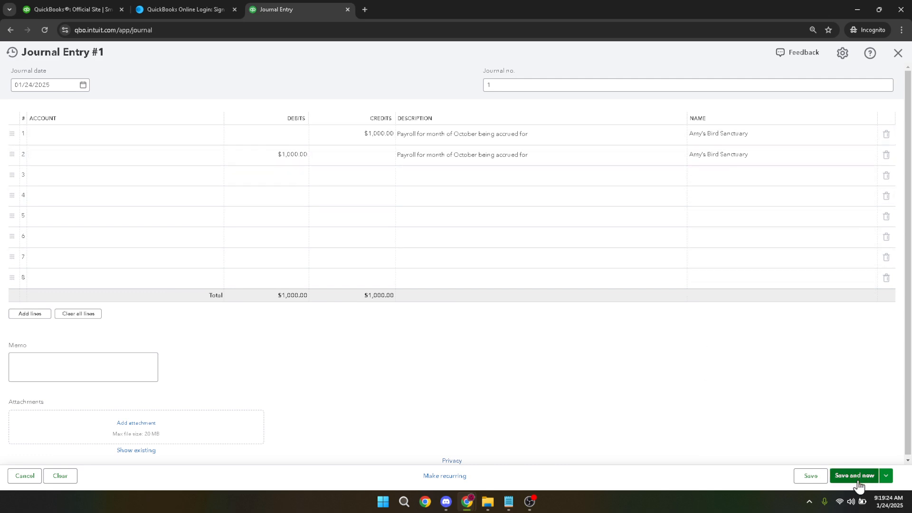